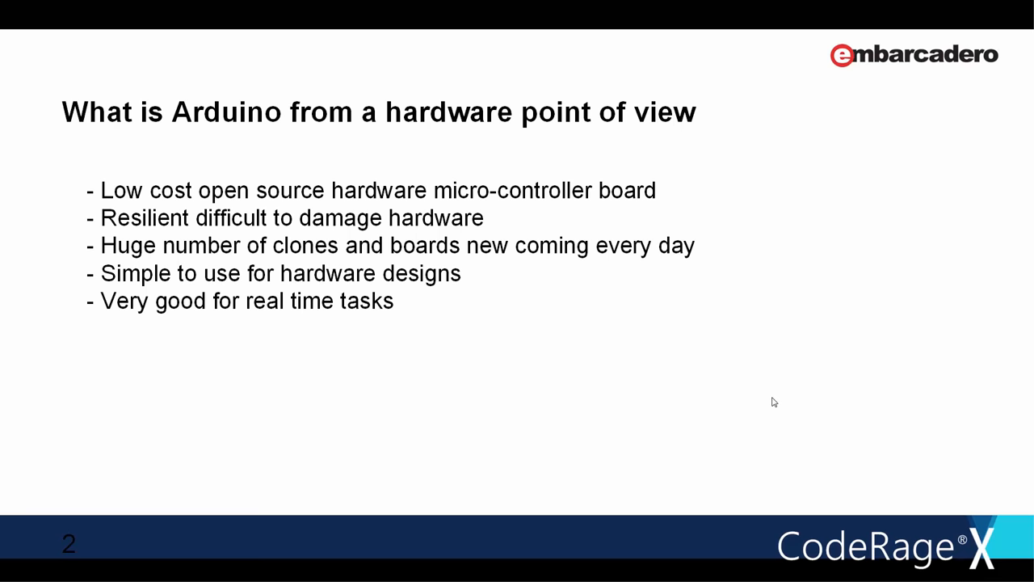
{"action": "mouse_move", "coordinate": [504, 324]}
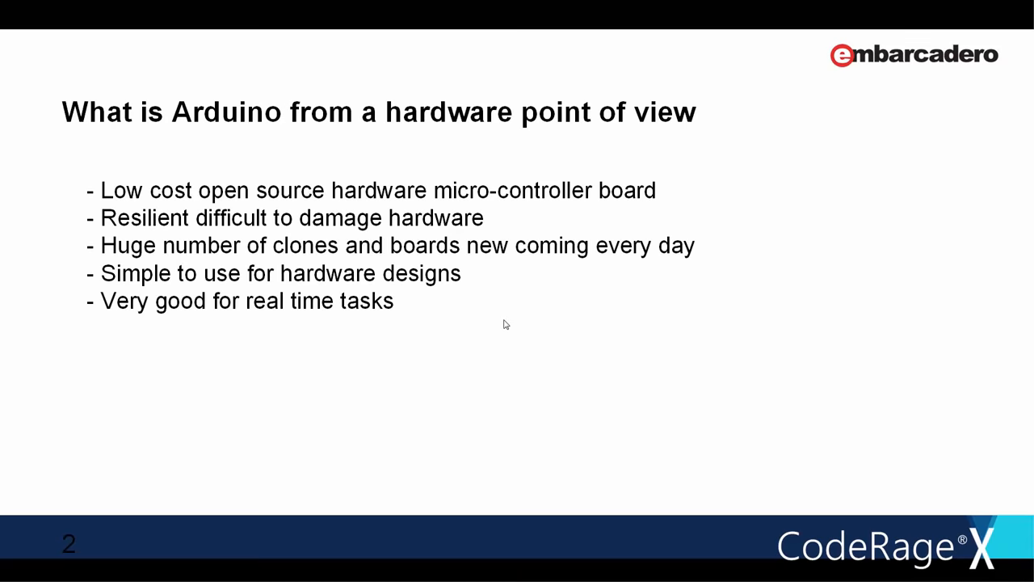
Advance the slideshow to slide 3, Arduino from a software point of view
{"action": "key", "text": "Right"}
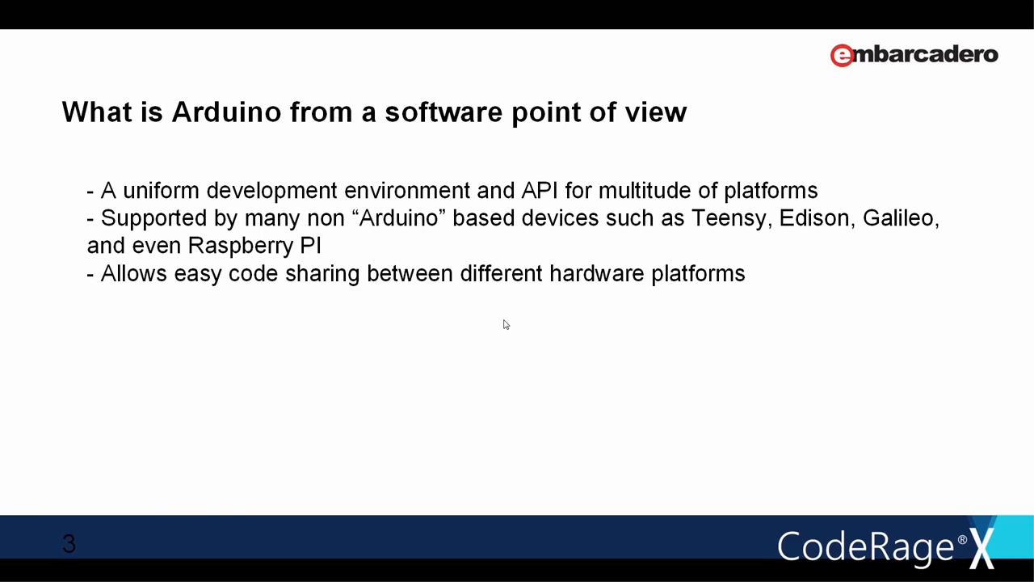
Advance the slideshow to slide 4, Examples with photos of Arduino boards
{"action": "key", "text": "Right"}
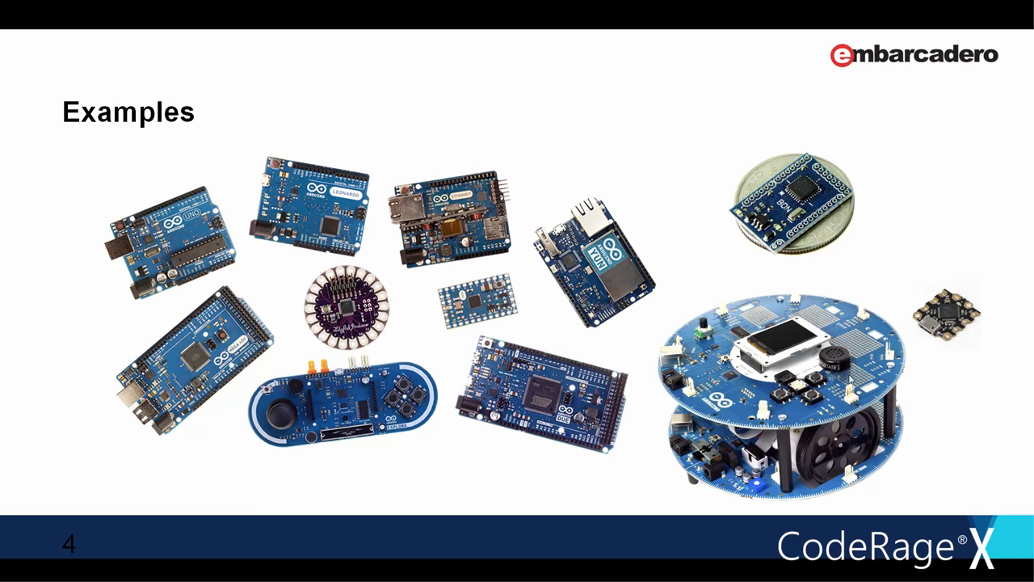
{"action": "mouse_move", "coordinate": [941, 299]}
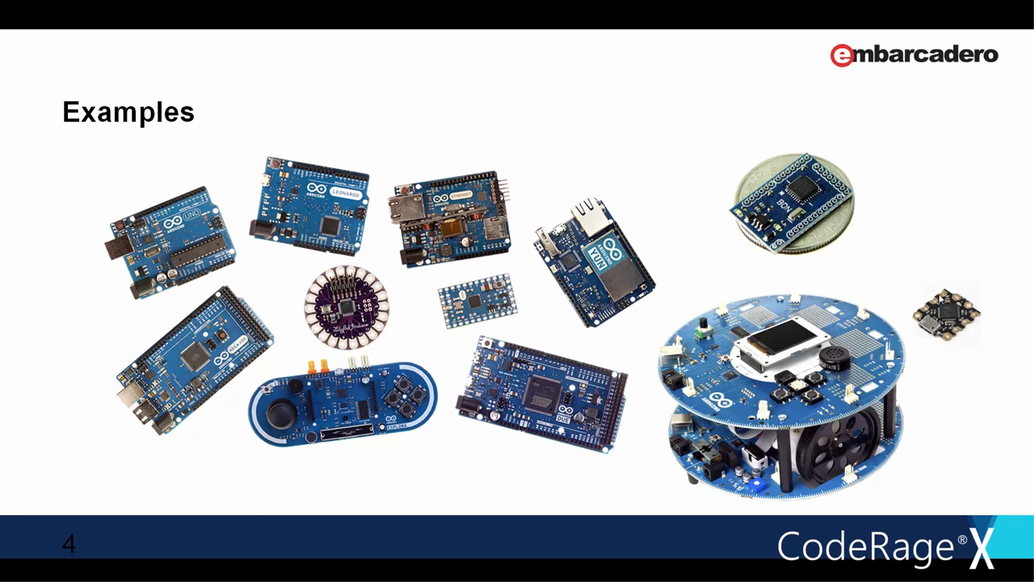
{"action": "mouse_move", "coordinate": [849, 226]}
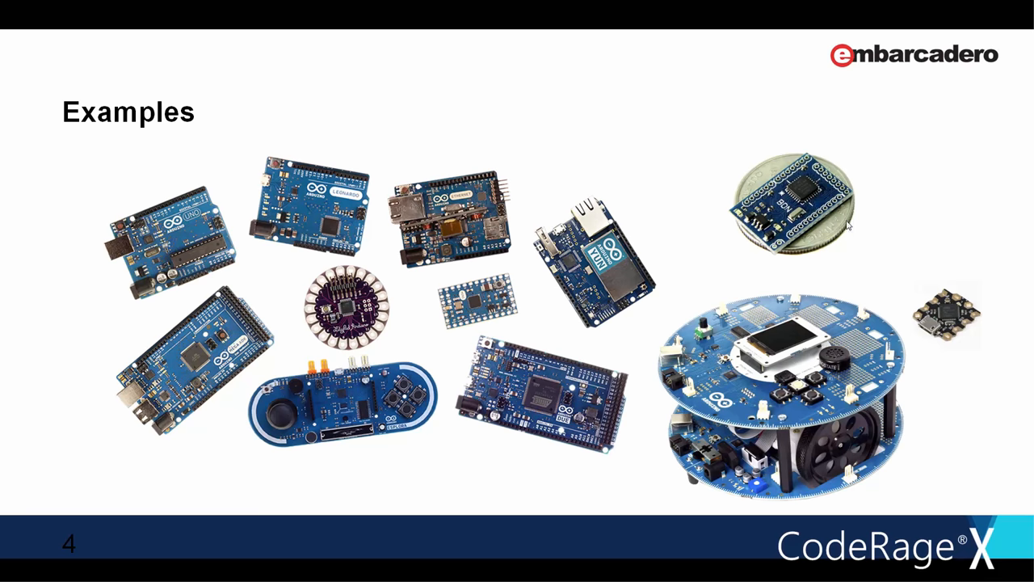
{"action": "mouse_move", "coordinate": [945, 341]}
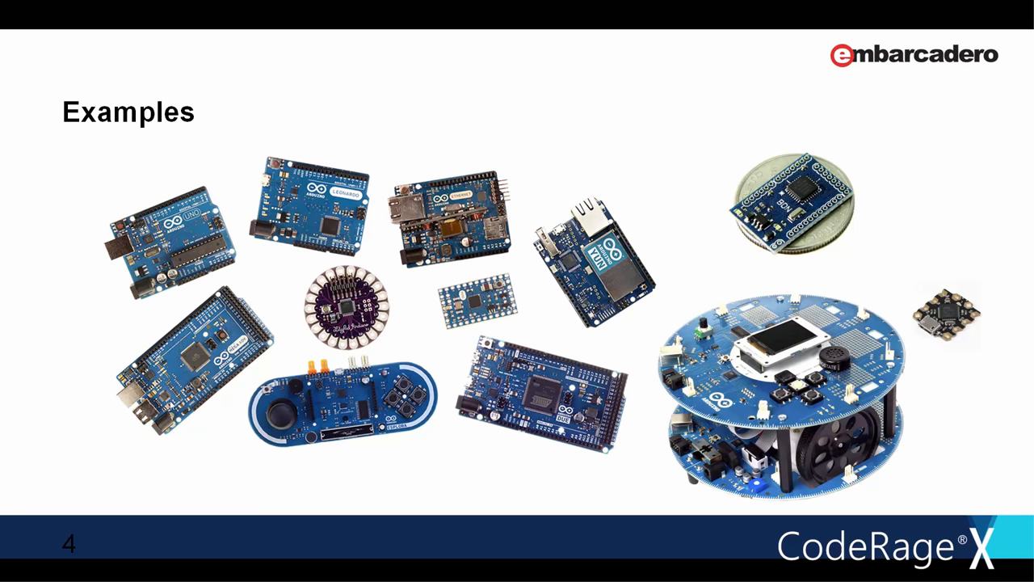
{"action": "mouse_move", "coordinate": [172, 405]}
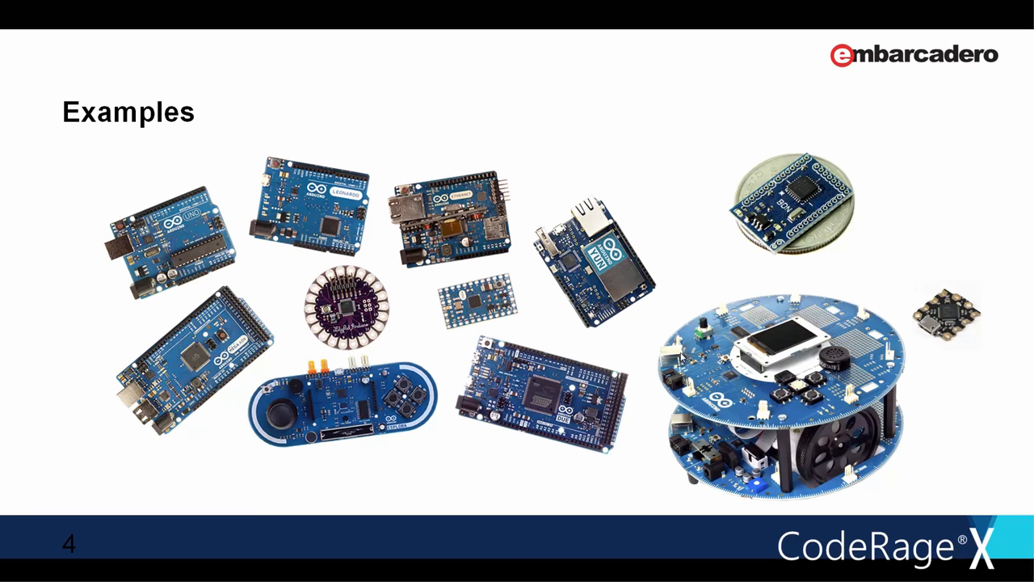
{"action": "mouse_move", "coordinate": [805, 437]}
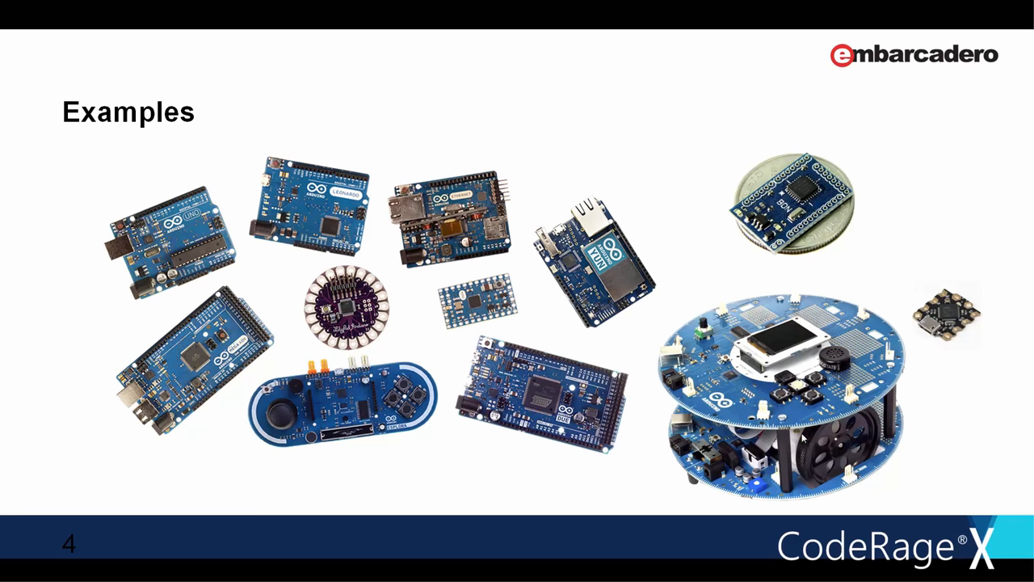
{"action": "mouse_move", "coordinate": [296, 327]}
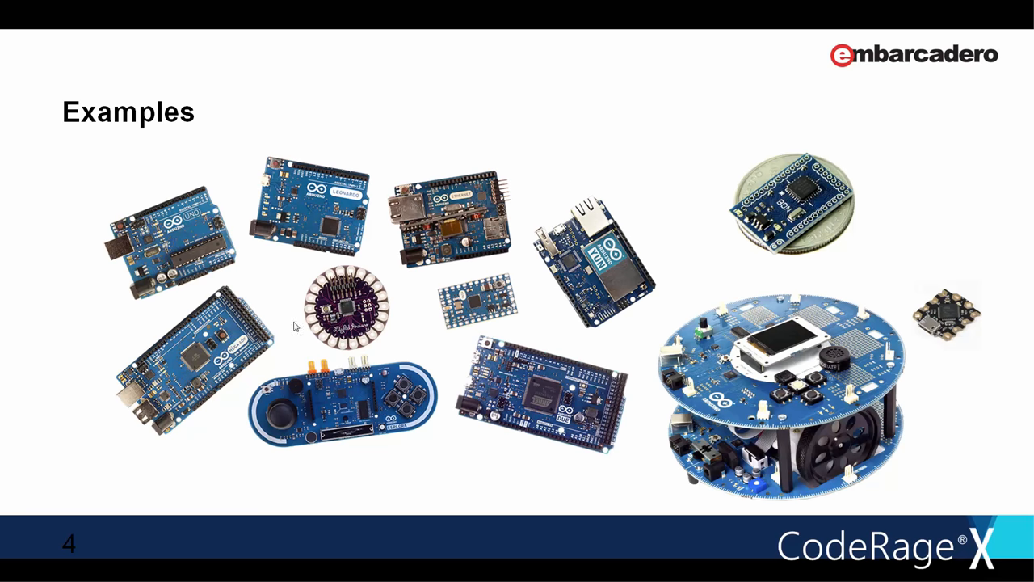
{"action": "mouse_move", "coordinate": [311, 303]}
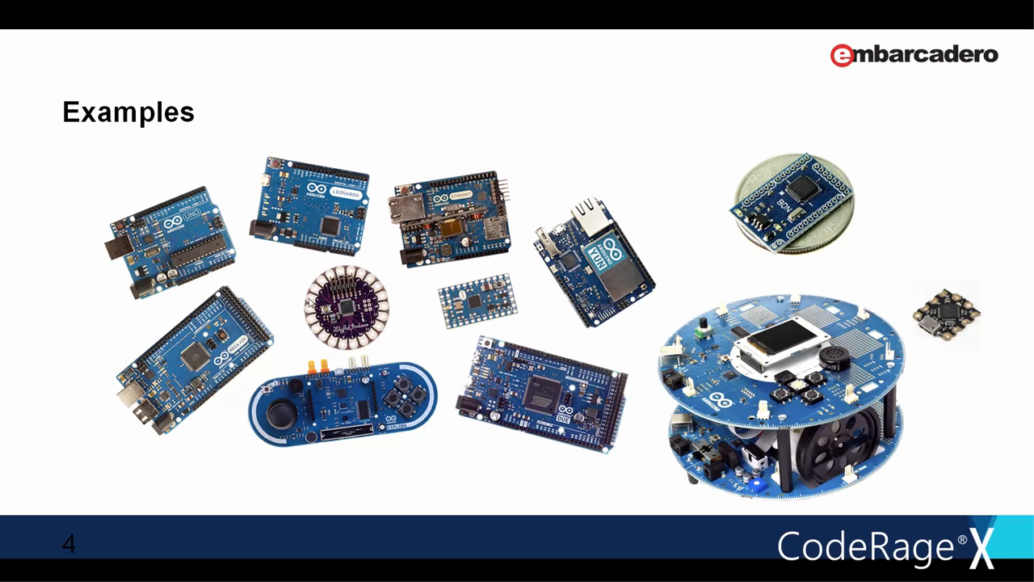
{"action": "mouse_move", "coordinate": [385, 337]}
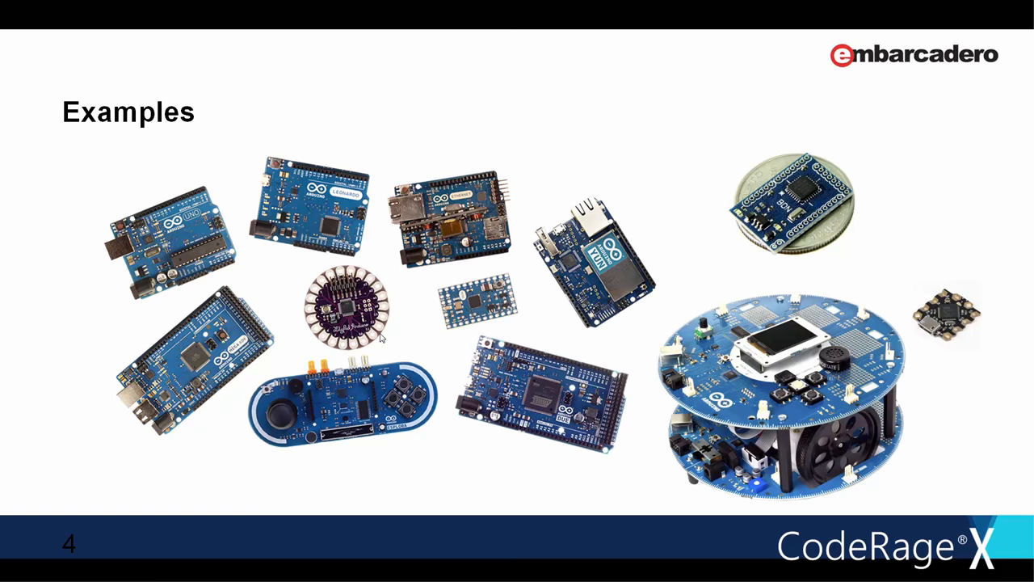
{"action": "key", "text": "right"}
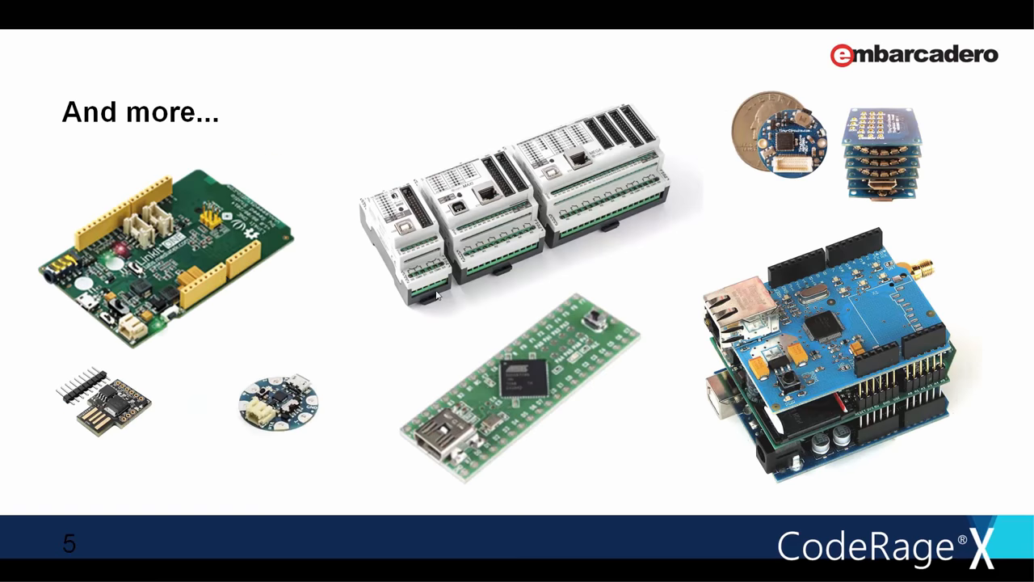
{"action": "mouse_move", "coordinate": [119, 323]}
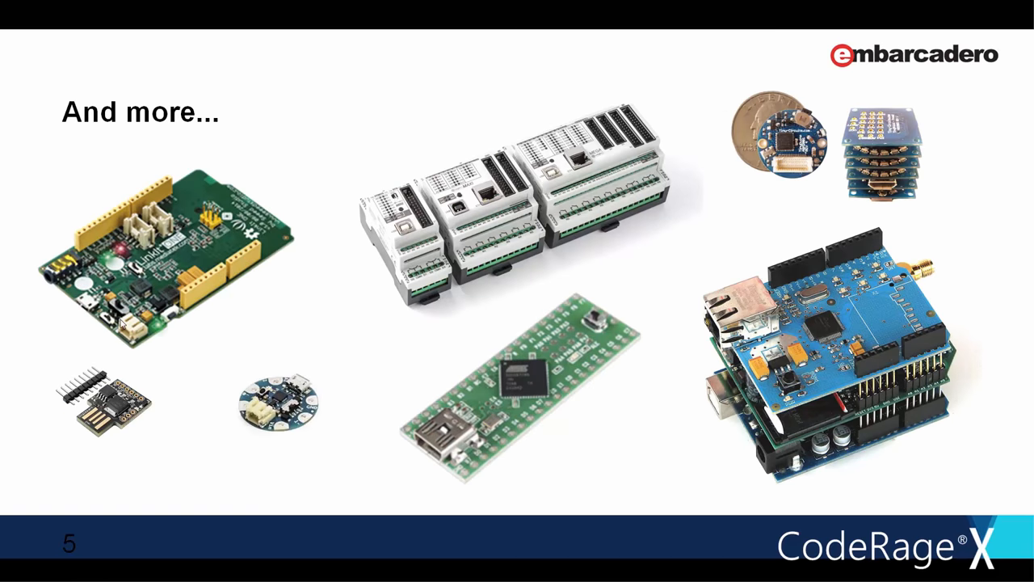
{"action": "mouse_move", "coordinate": [229, 314]}
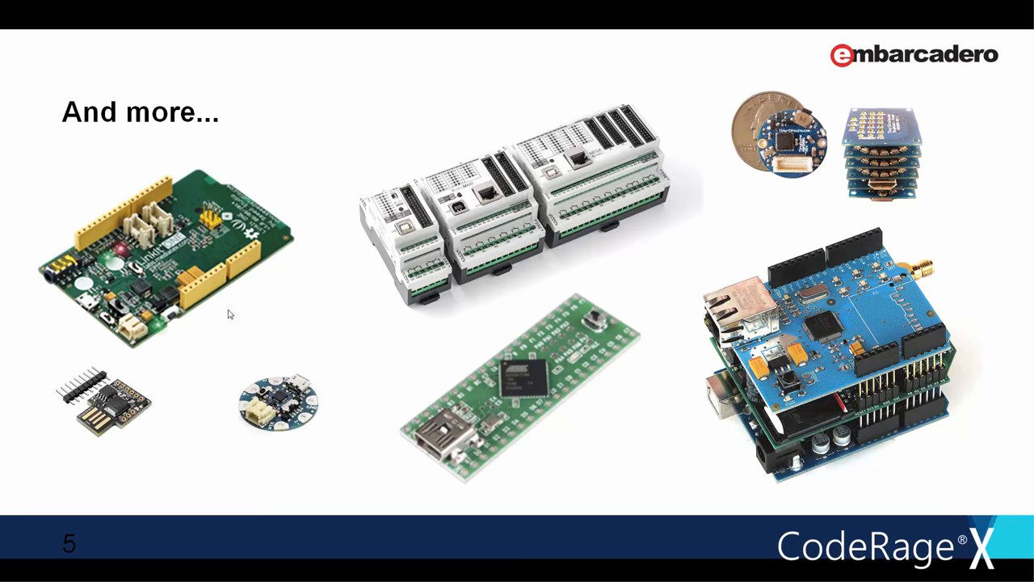
{"action": "mouse_move", "coordinate": [219, 252]}
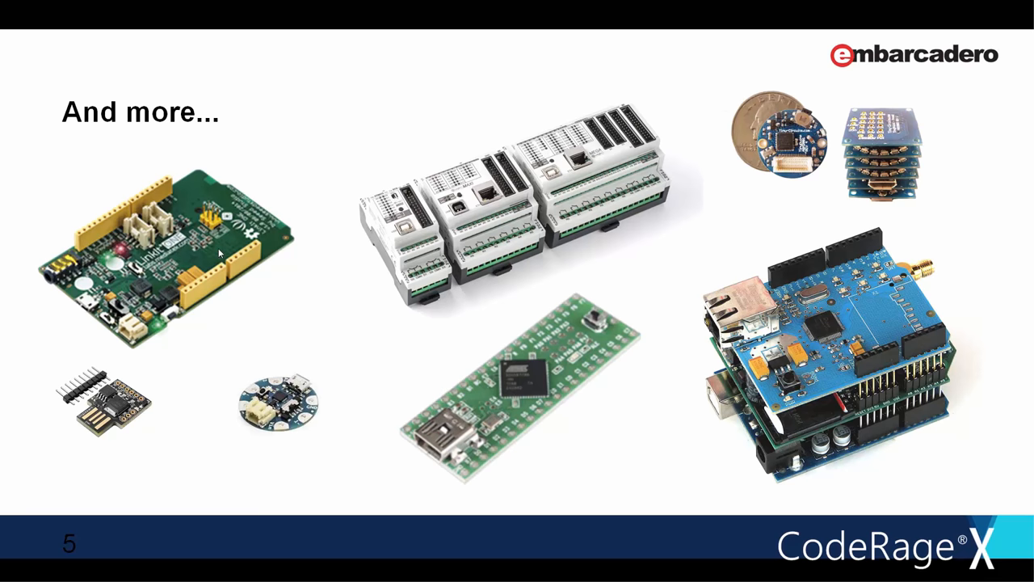
{"action": "mouse_move", "coordinate": [230, 300]}
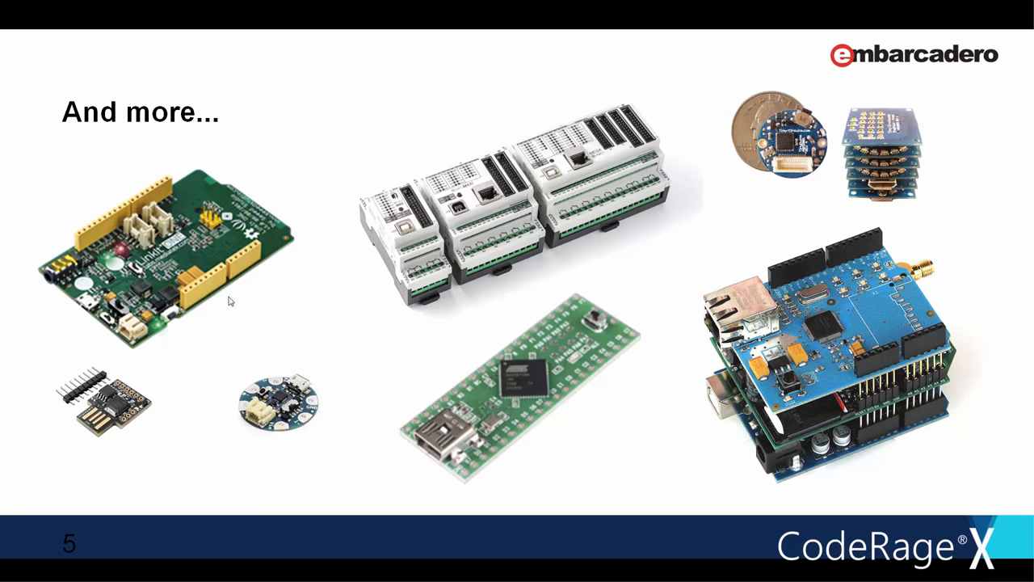
{"action": "mouse_move", "coordinate": [210, 285]}
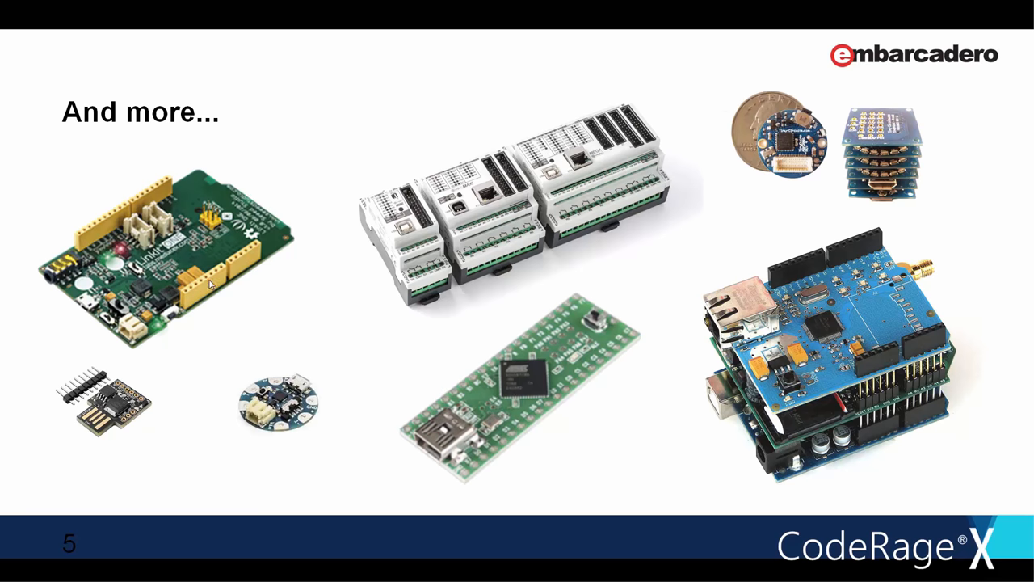
{"action": "mouse_move", "coordinate": [126, 218]}
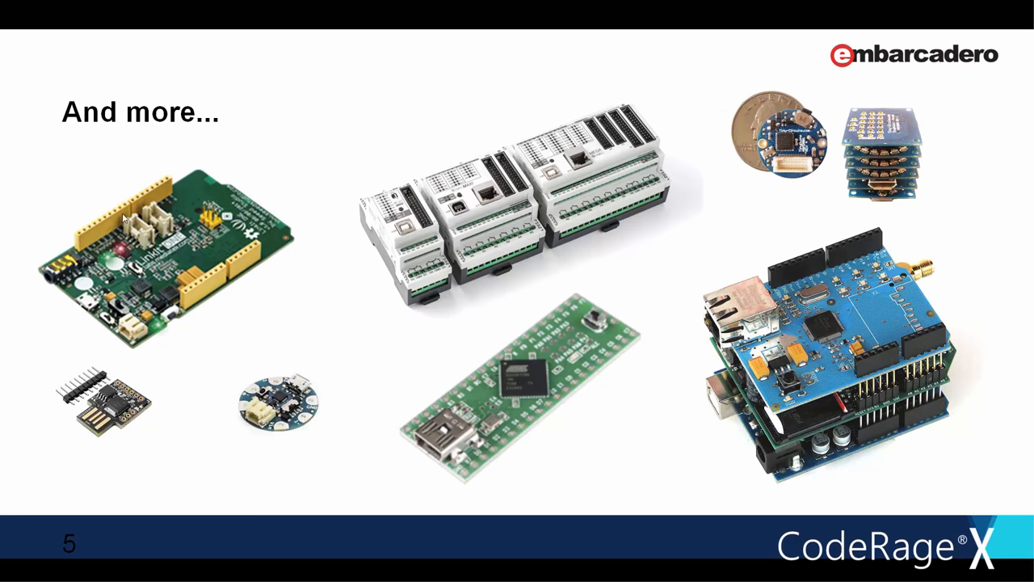
{"action": "mouse_move", "coordinate": [647, 386]}
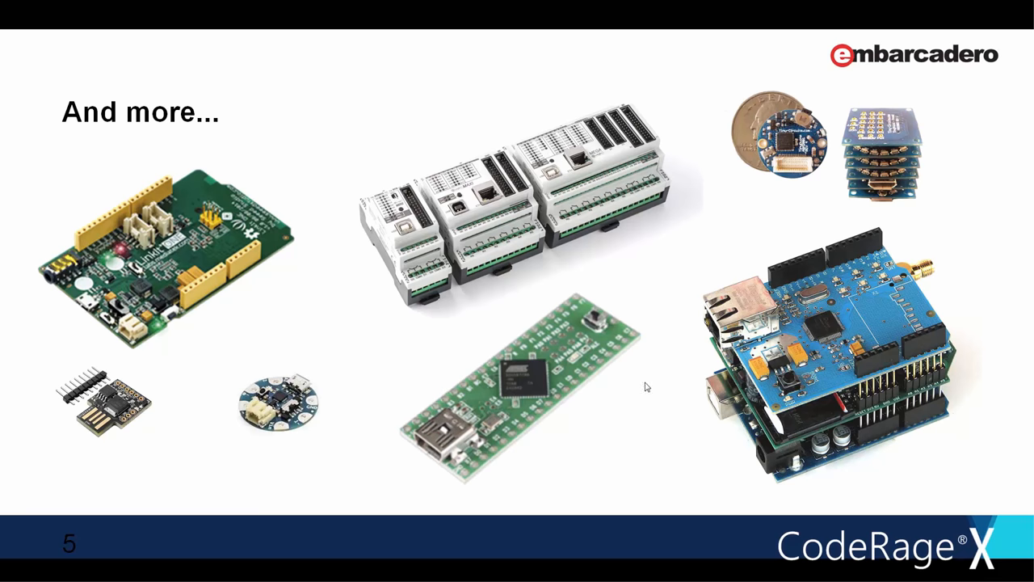
{"action": "mouse_move", "coordinate": [745, 388]}
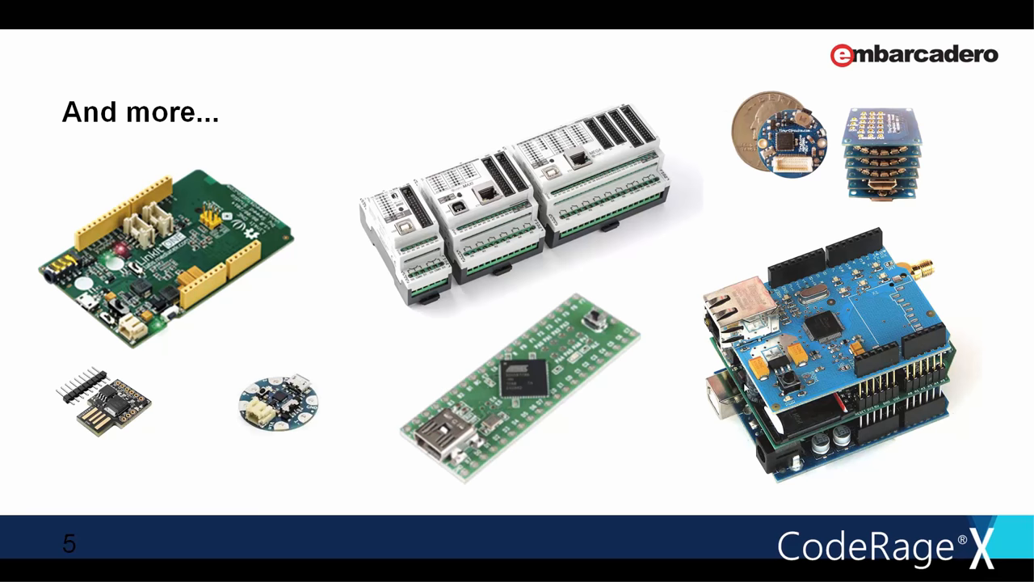
{"action": "mouse_move", "coordinate": [745, 388]}
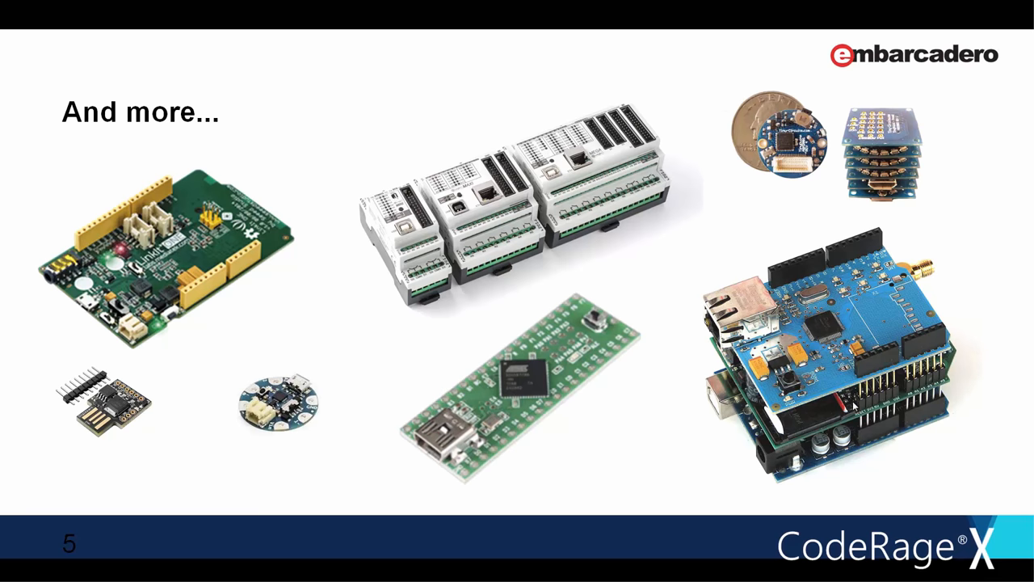
{"action": "mouse_move", "coordinate": [420, 262]}
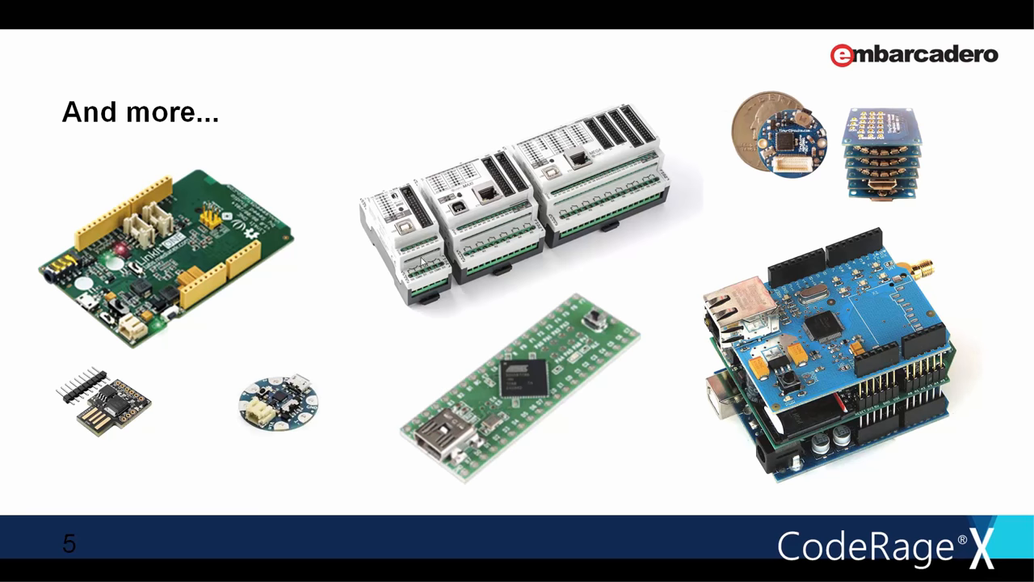
{"action": "mouse_move", "coordinate": [343, 258]}
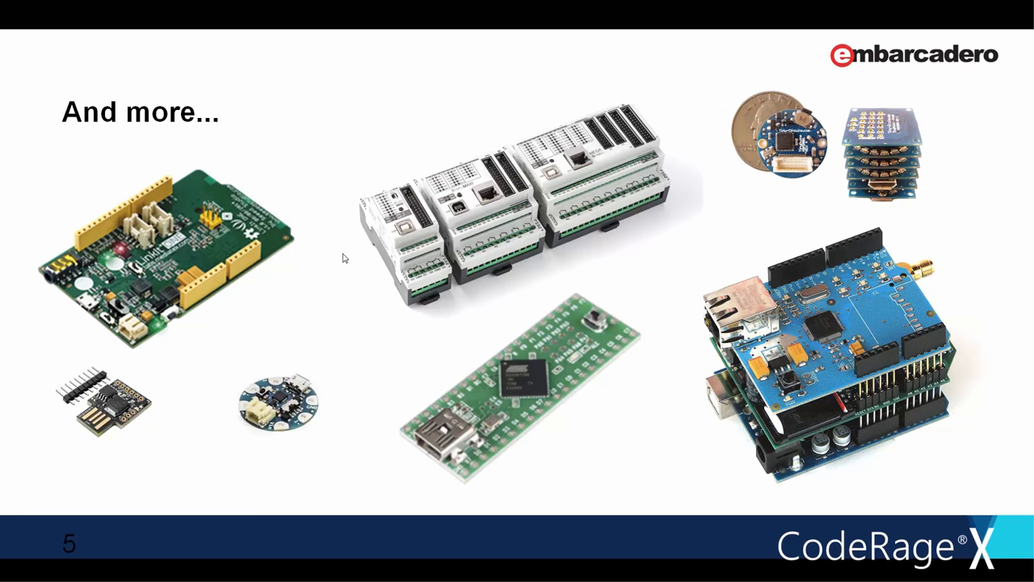
{"action": "mouse_move", "coordinate": [686, 177]}
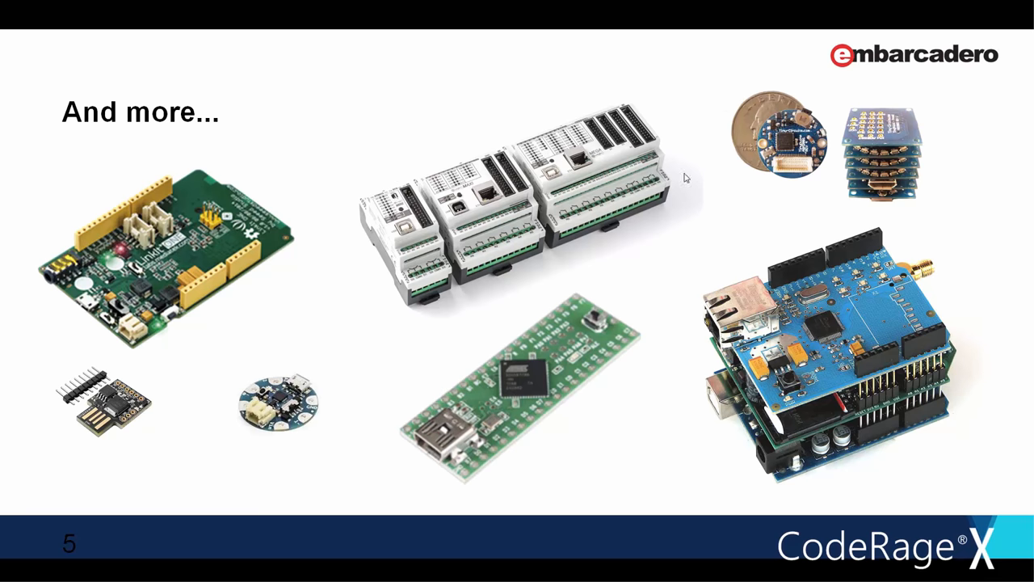
{"action": "mouse_move", "coordinate": [818, 173]}
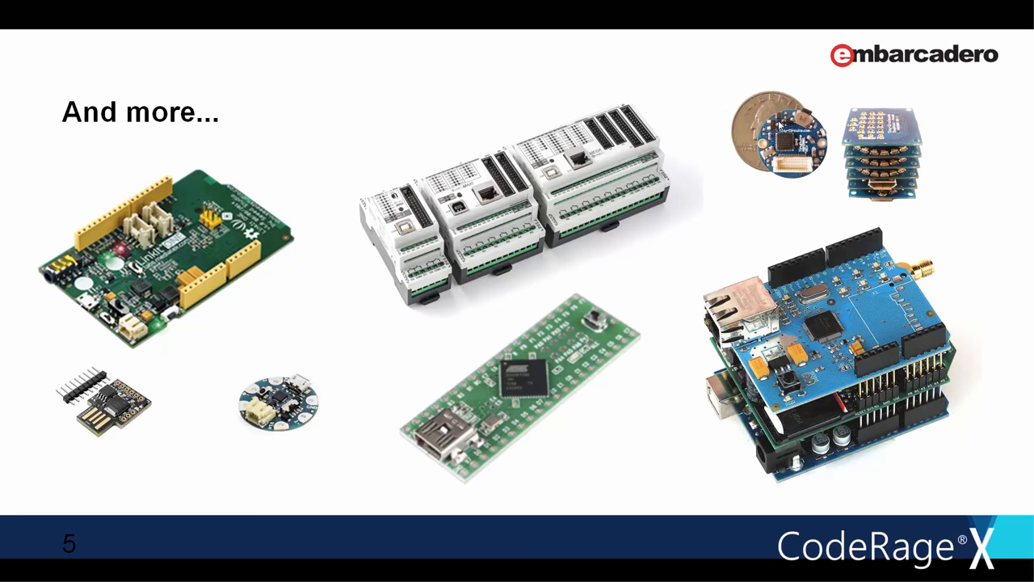
{"action": "mouse_move", "coordinate": [921, 194]}
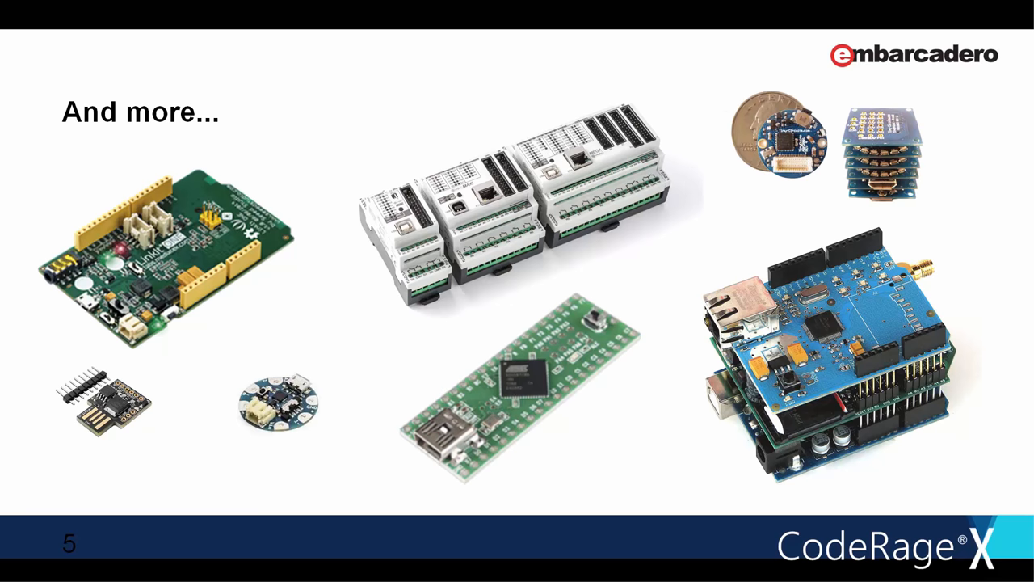
{"action": "mouse_move", "coordinate": [808, 149]}
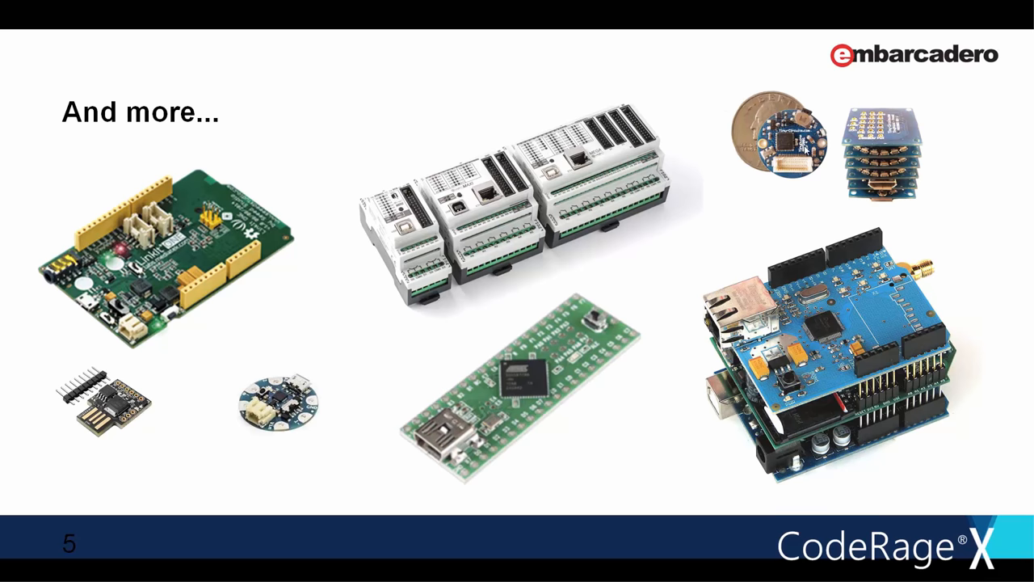
{"action": "mouse_move", "coordinate": [879, 168]}
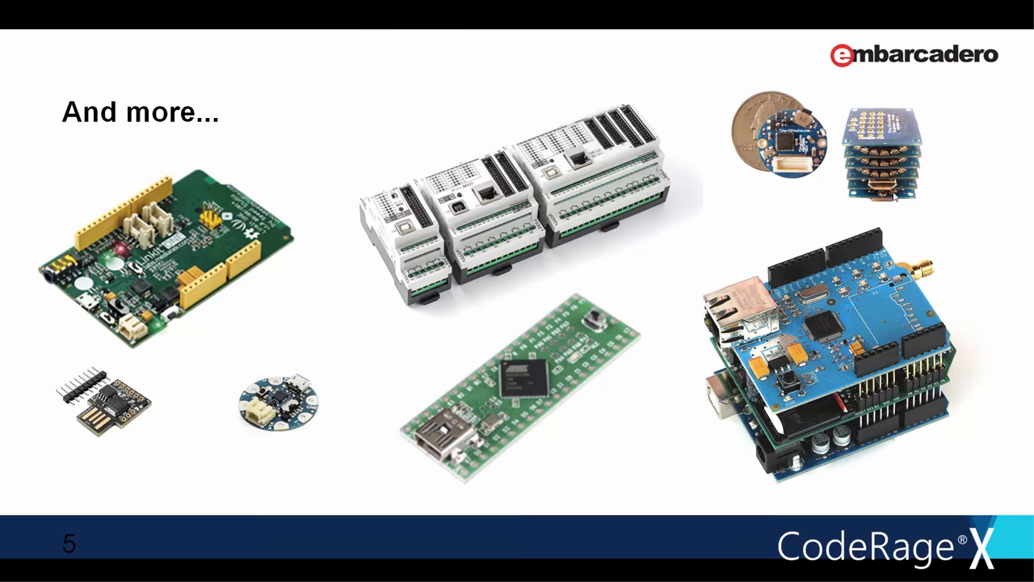
{"action": "mouse_move", "coordinate": [759, 217]}
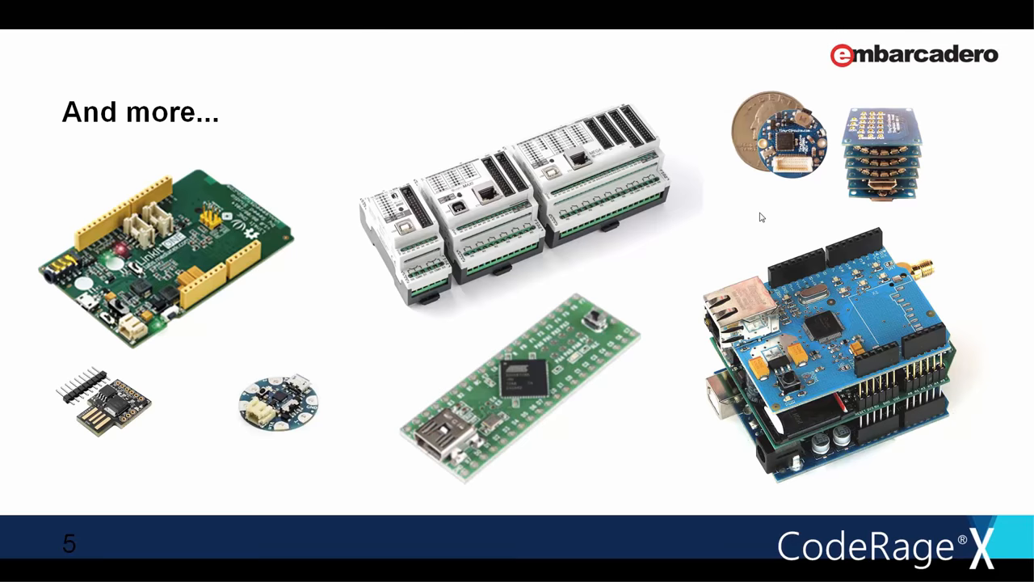
Advance the slideshow to slide 6, Why use Arduino for IoT
{"action": "key", "text": "Right"}
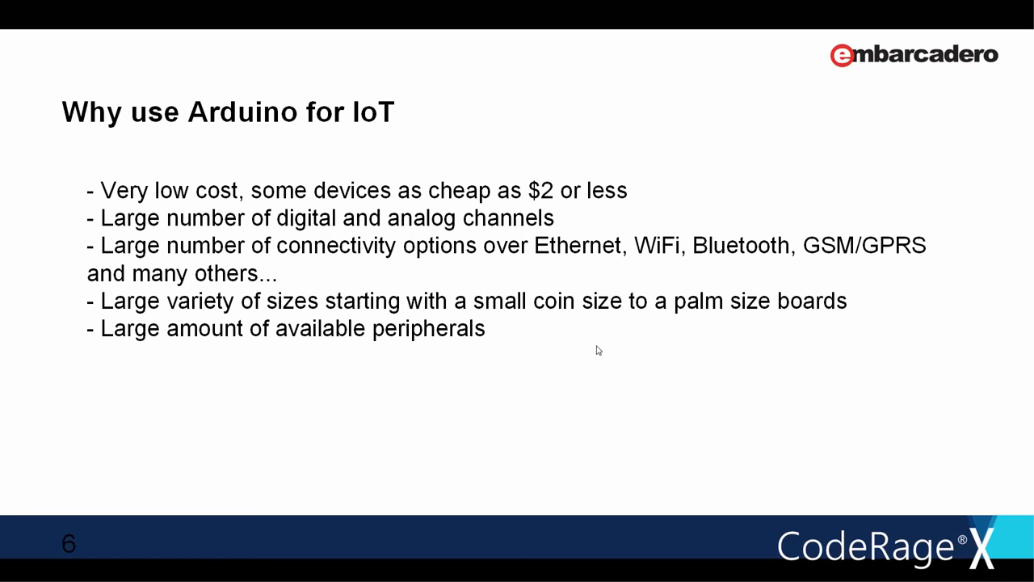
{"action": "mouse_move", "coordinate": [739, 433]}
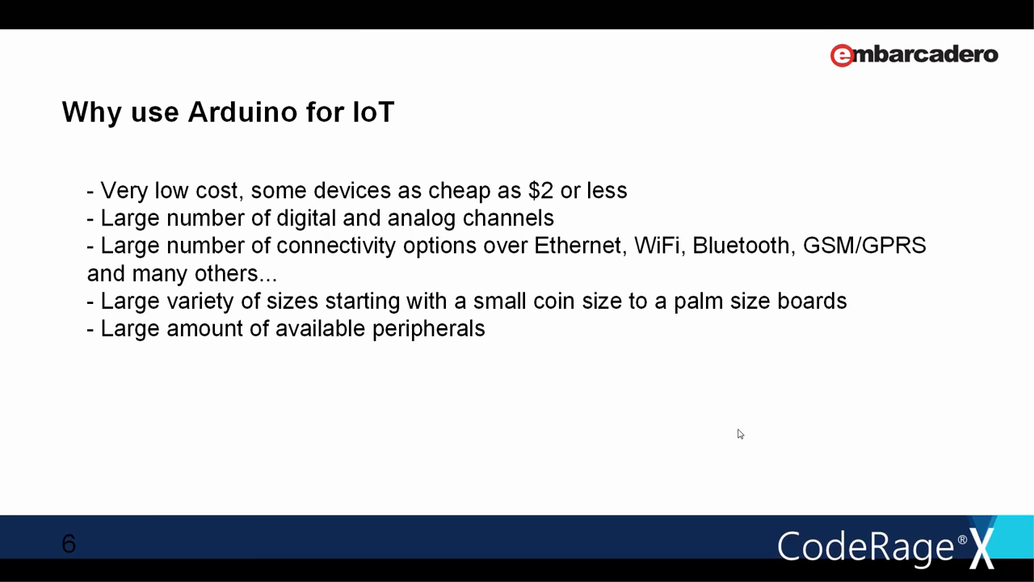
Switch from the slideshow to the Arduino IDE's new blank sketch with setup and loop
{"action": "left_click", "coordinate": [260, 573]}
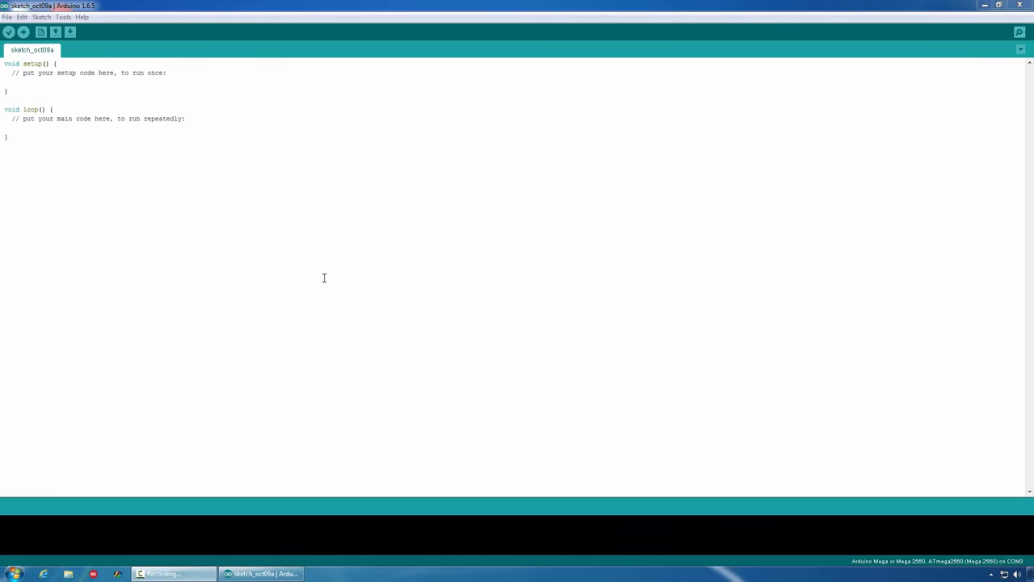
{"action": "mouse_move", "coordinate": [242, 230]}
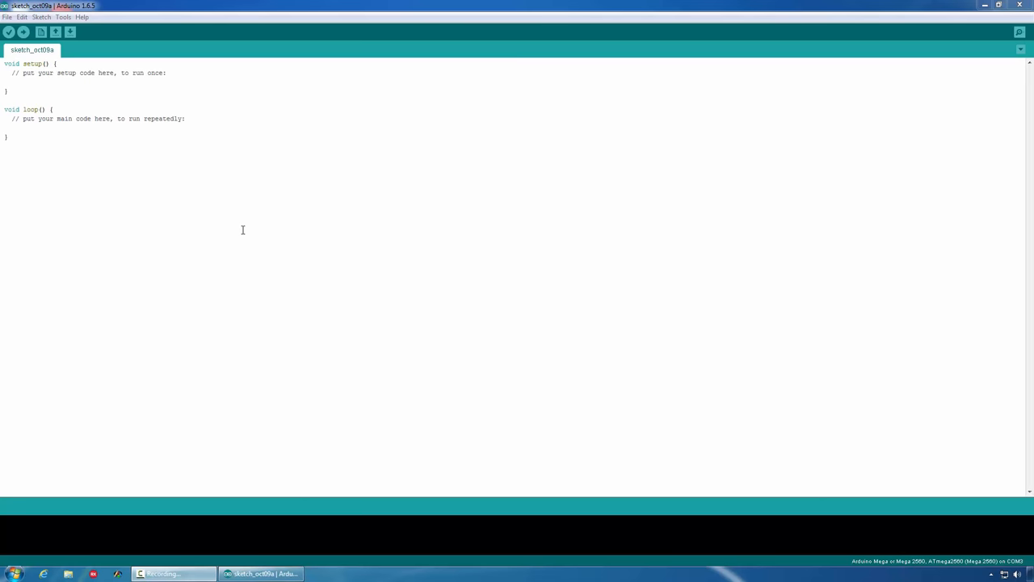
{"action": "mouse_move", "coordinate": [200, 200]}
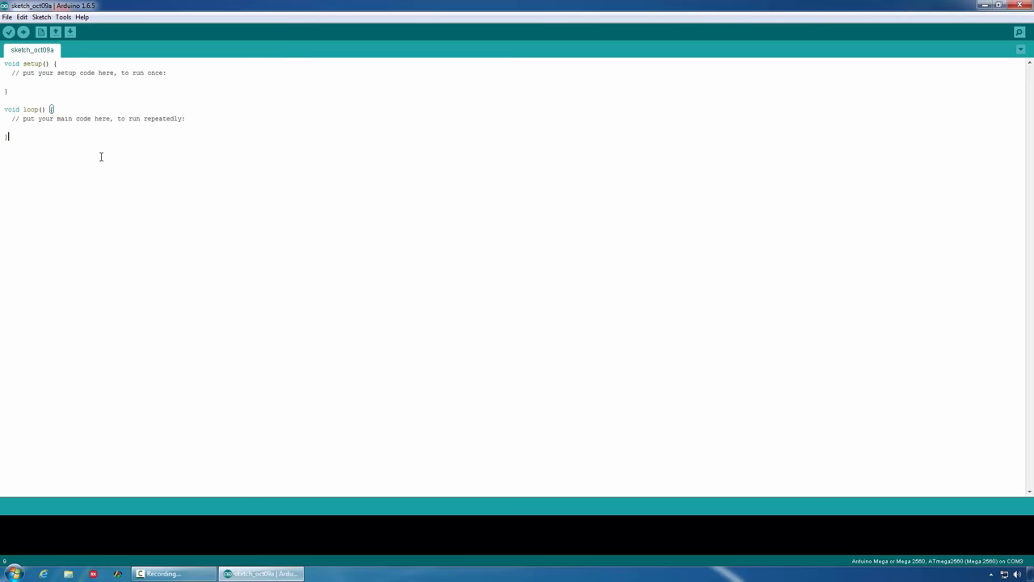
{"action": "mouse_move", "coordinate": [58, 223]}
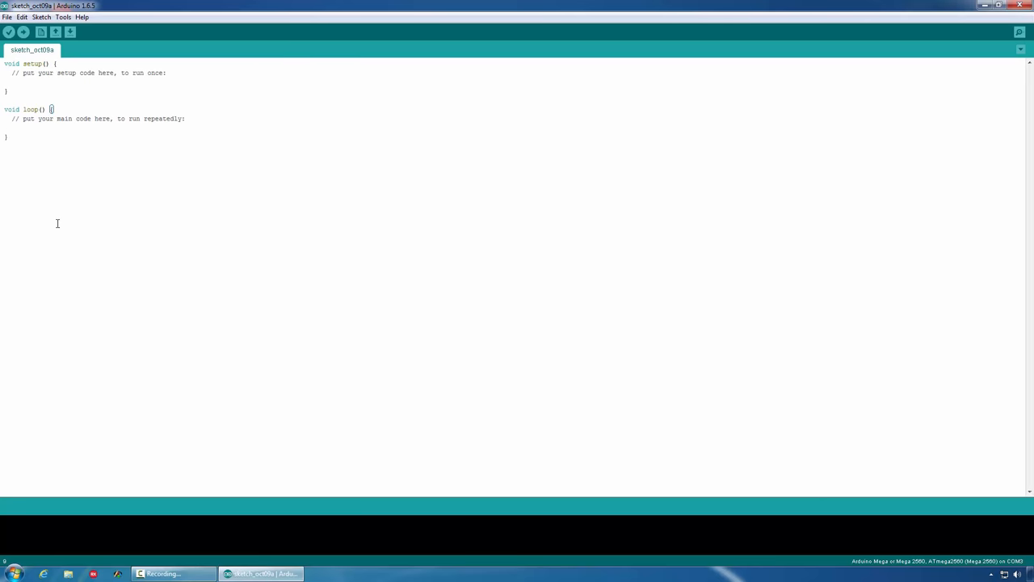
Load the Blink example and point out the pinMode call and the 1000 ms delay
{"action": "left_click", "coordinate": [8, 136]}
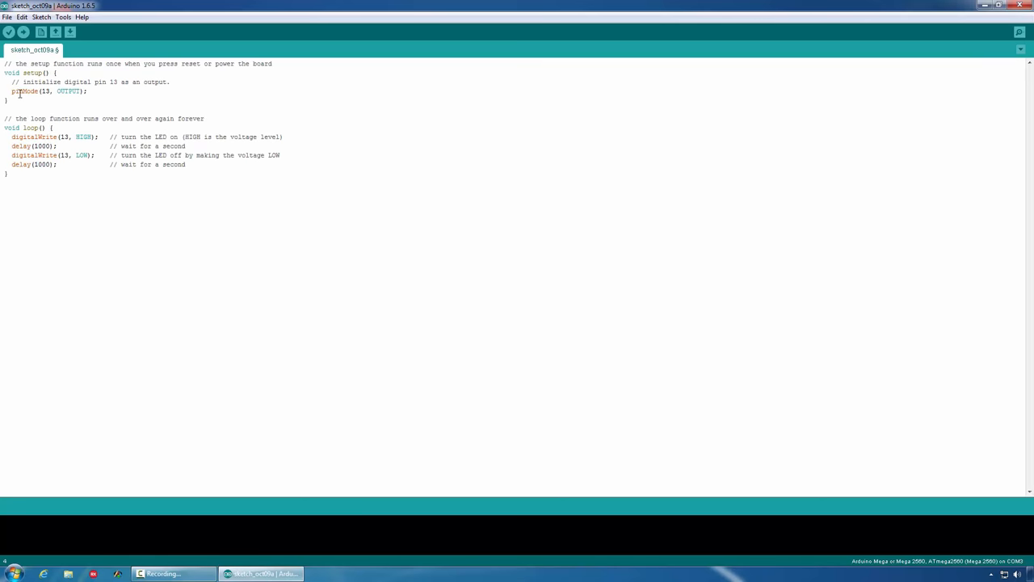
{"action": "double_click", "coordinate": [45, 90]}
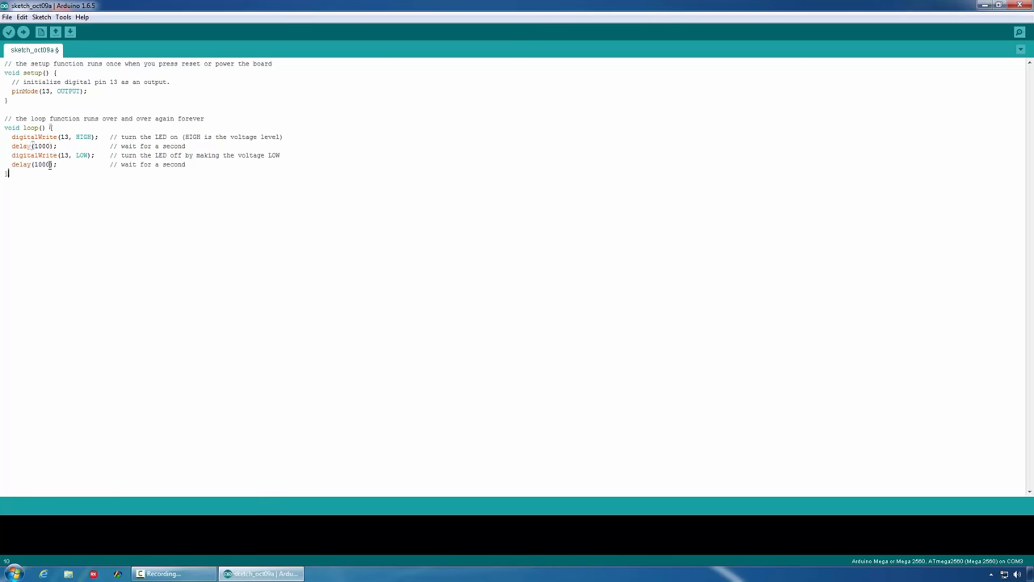
{"action": "double_click", "coordinate": [84, 136]}
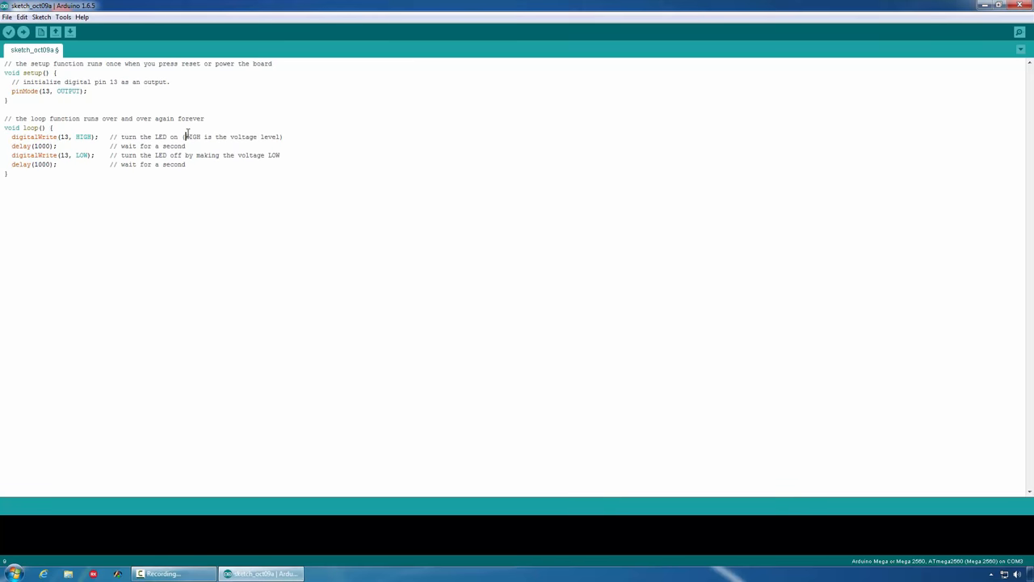
Show the Tools board list with Arduino Mega or Mega 2560 as the current board
{"action": "left_click", "coordinate": [63, 16]}
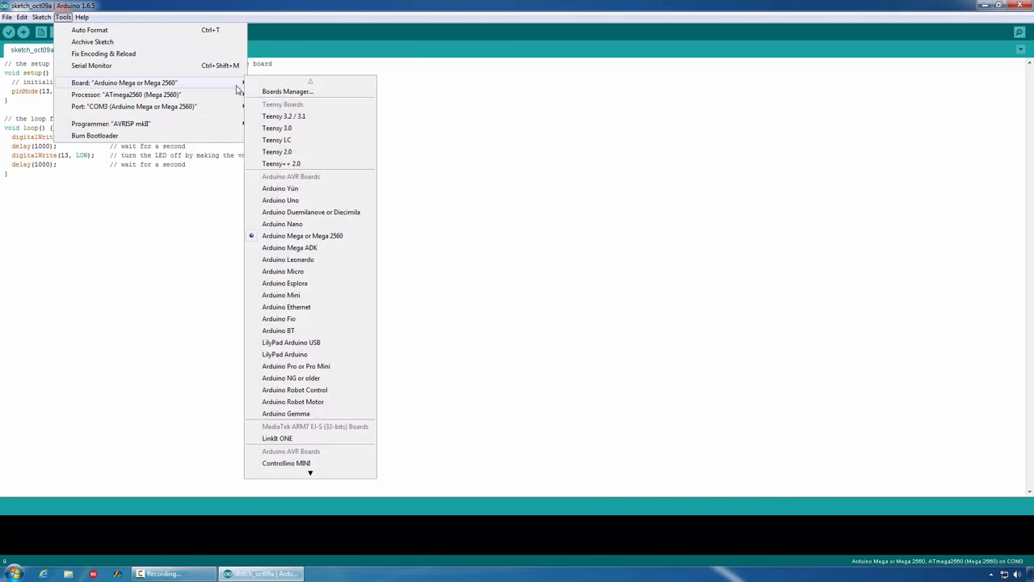
{"action": "mouse_move", "coordinate": [307, 84]}
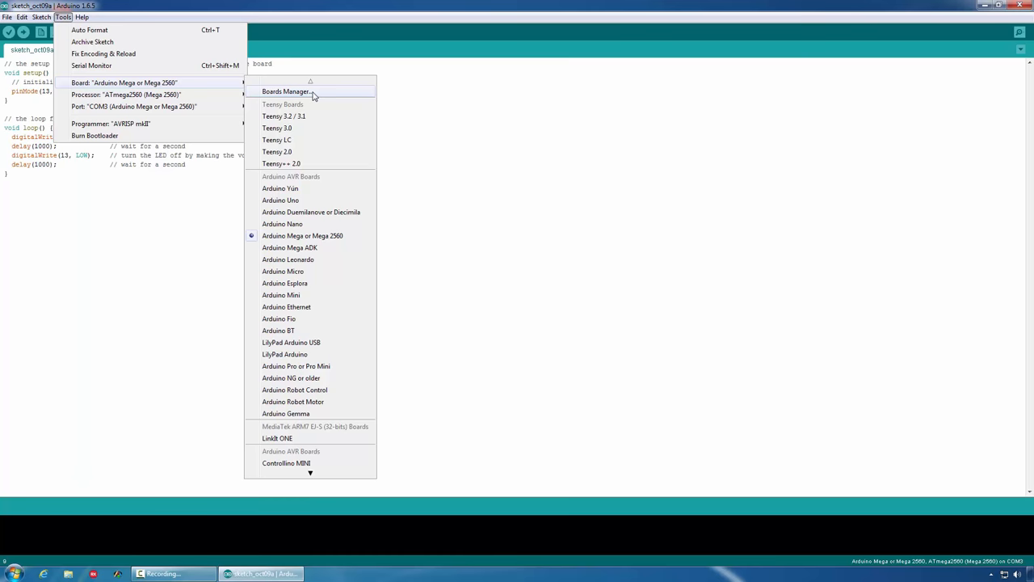
{"action": "mouse_move", "coordinate": [298, 236]}
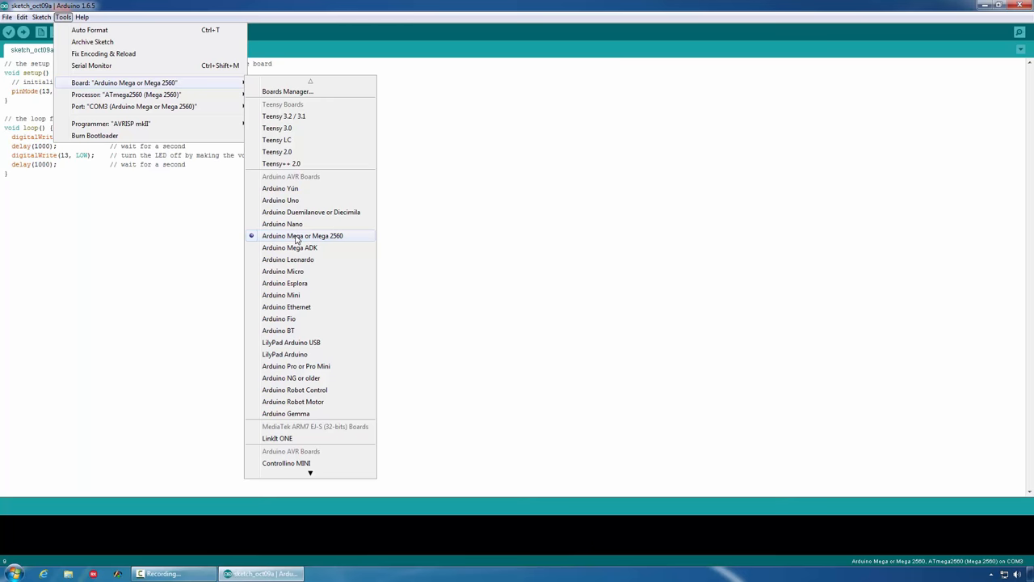
{"action": "mouse_move", "coordinate": [126, 94]}
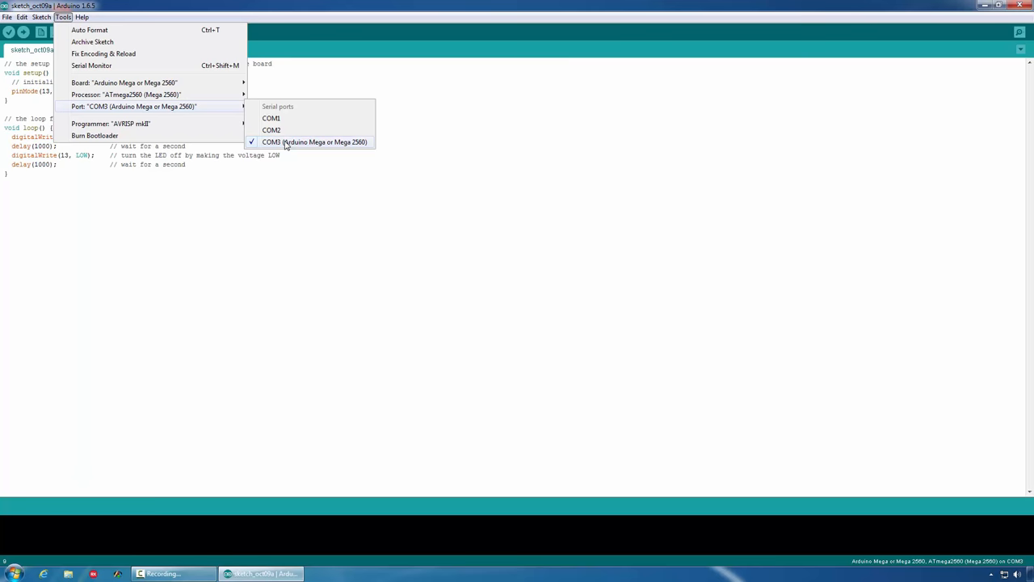
Confirm COM3 as the Arduino Mega or Mega 2560 port and return to the Blink code
{"action": "left_click", "coordinate": [315, 143]}
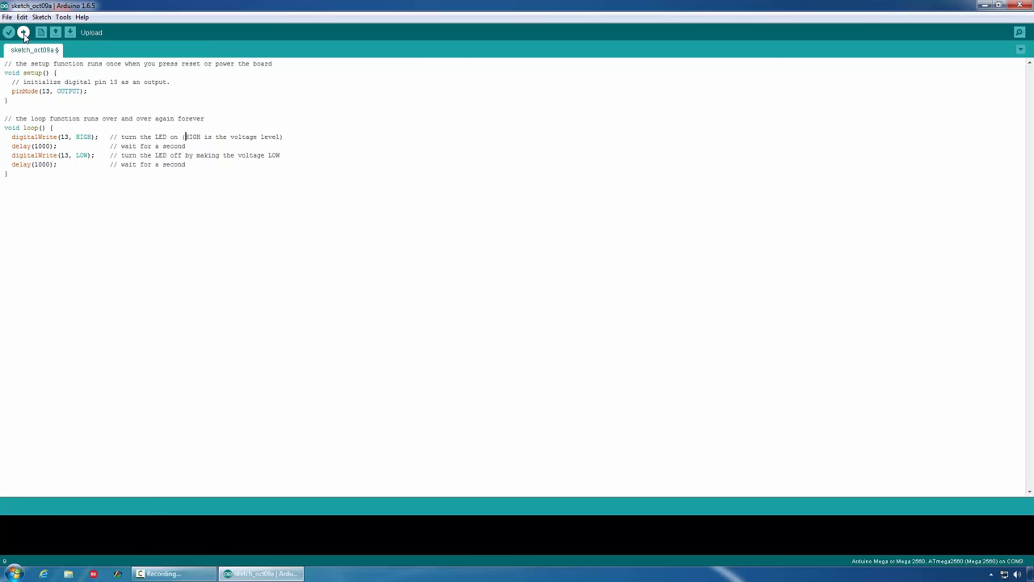
Compile the Blink sketch and upload it to the Arduino Mega
{"action": "left_click", "coordinate": [23, 32]}
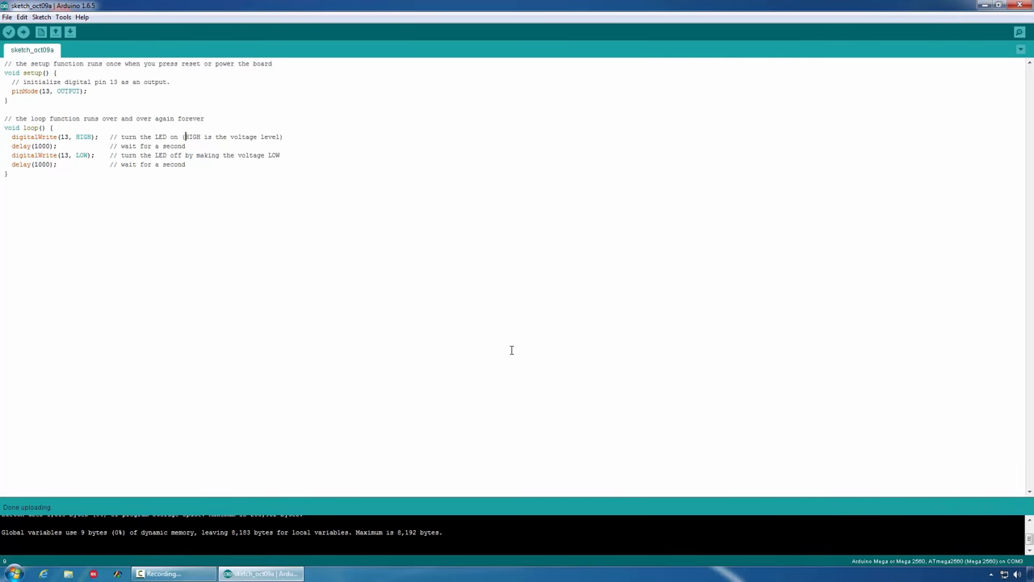
{"action": "mouse_move", "coordinate": [449, 267]}
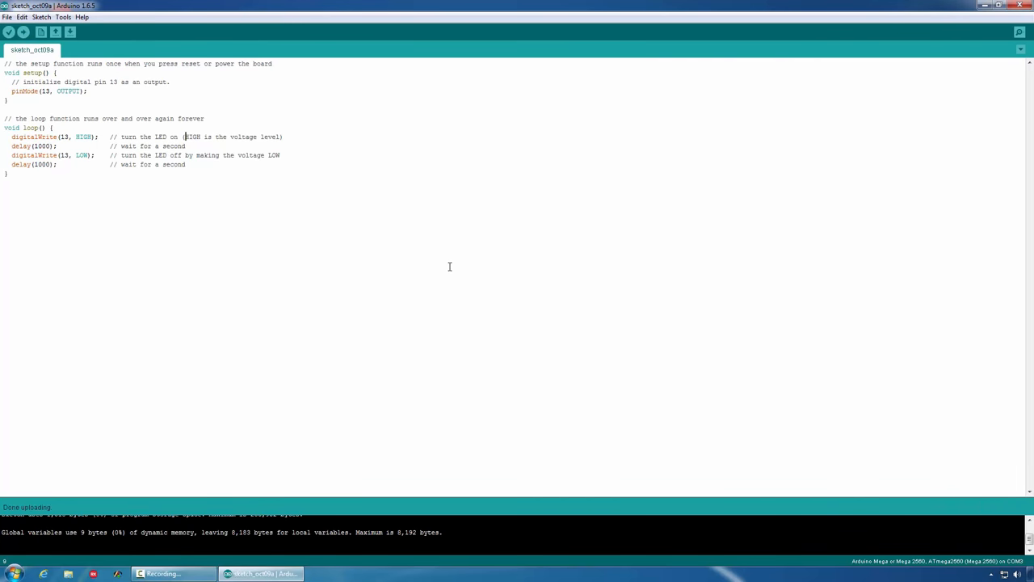